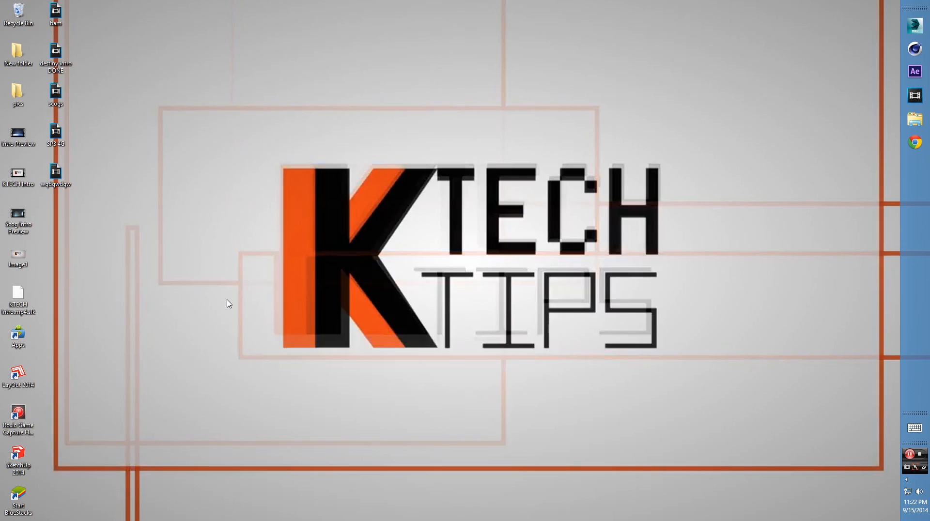
mouse_move(229, 299)
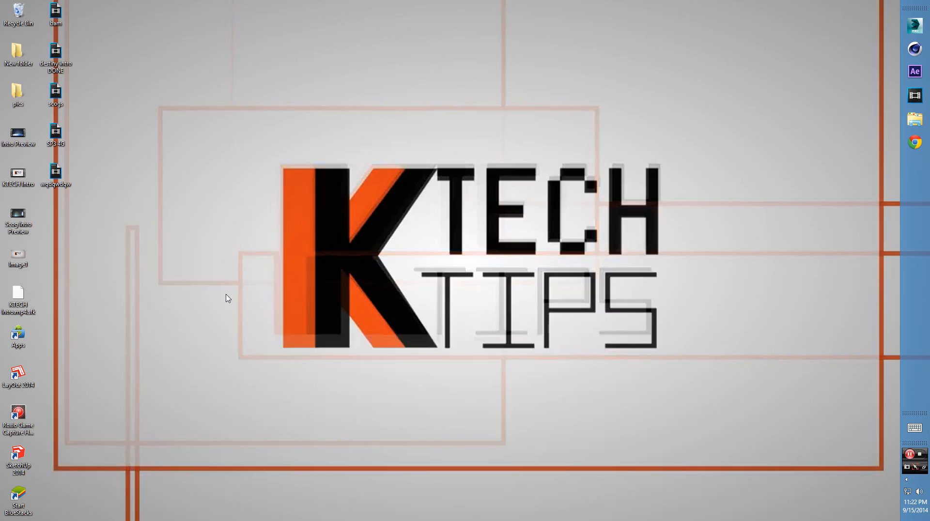
mouse_move(263, 212)
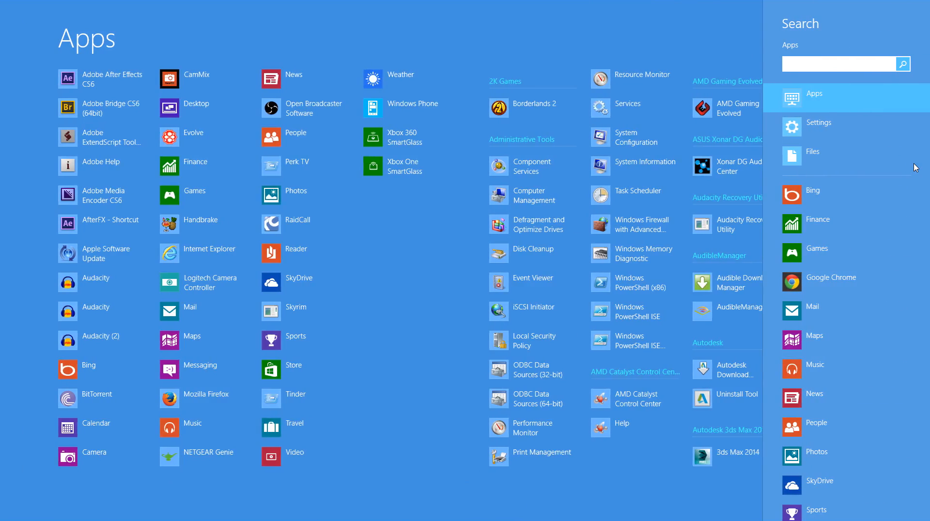
- Search the Start screen for 'power' to find the Power Options app
type("power")
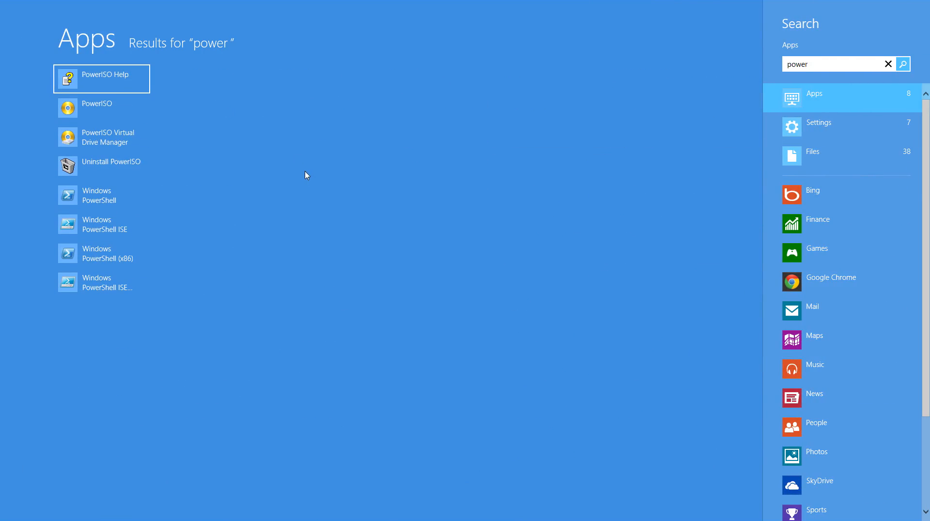
mouse_move(824, 139)
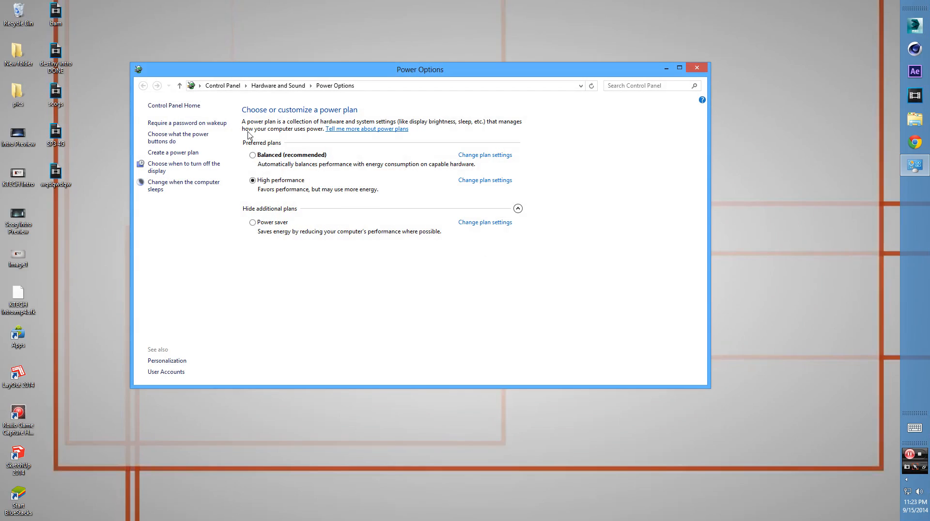
mouse_move(265, 183)
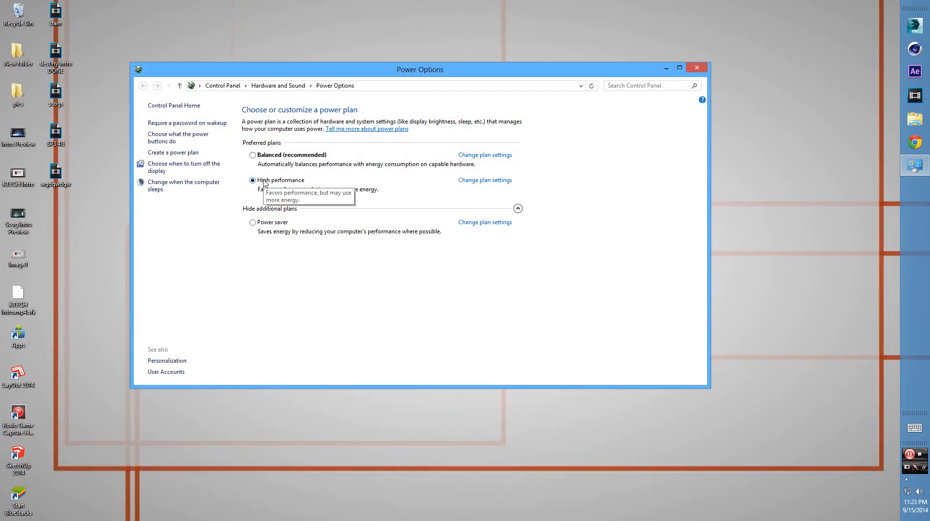
mouse_move(266, 183)
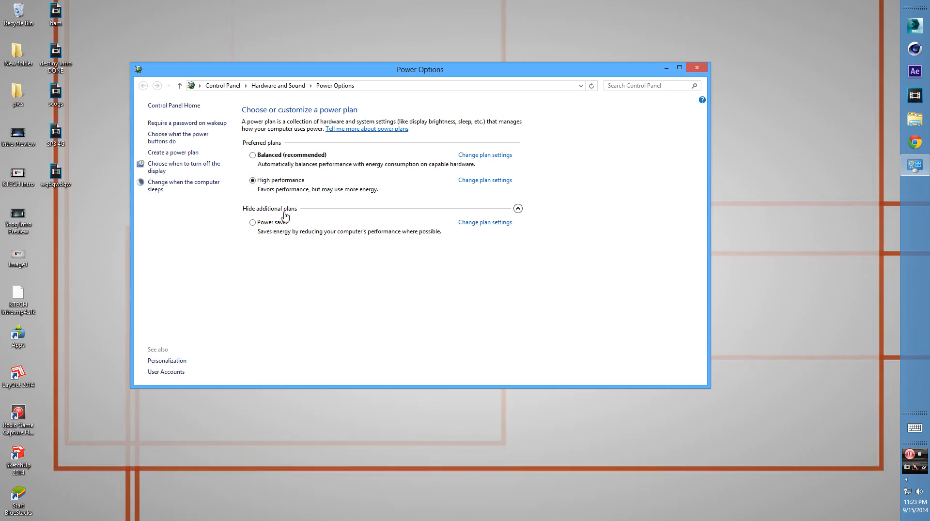
- Hide and re-show the additional power plans, keeping High performance selected
left_click(517, 210)
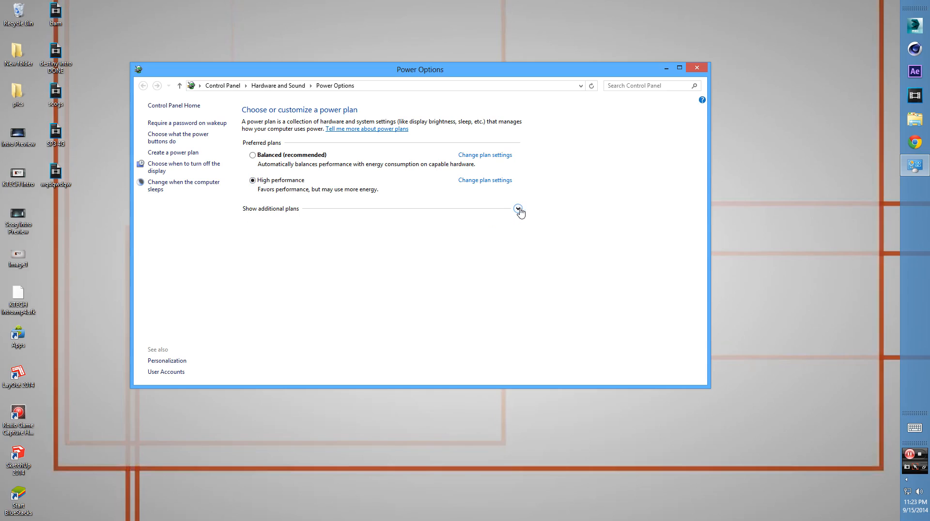
left_click(518, 210)
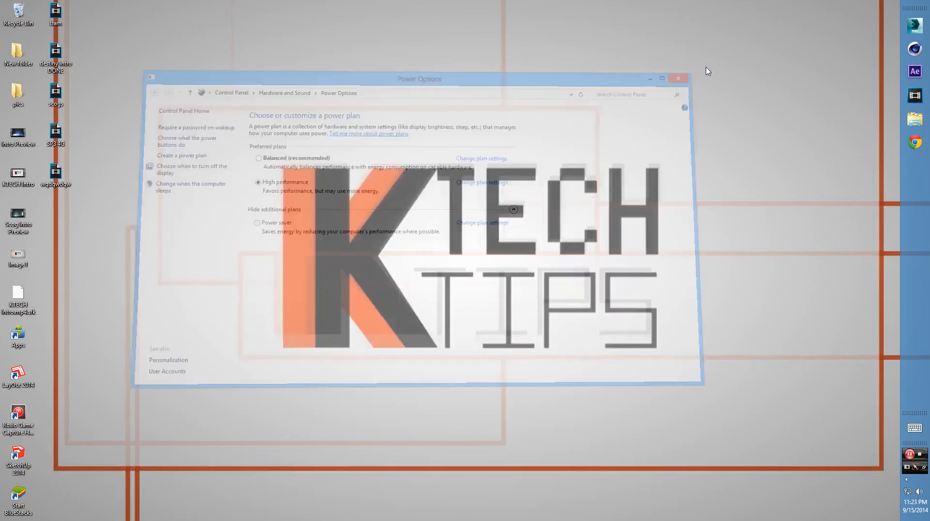
- Close Power Options and bring up the taskbar context menu to launch Task Manager
left_click(678, 79)
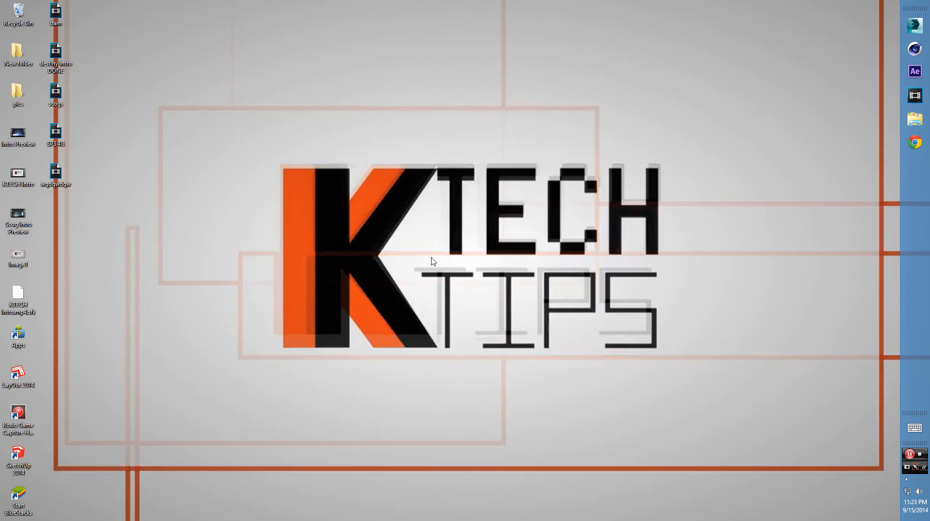
mouse_move(873, 226)
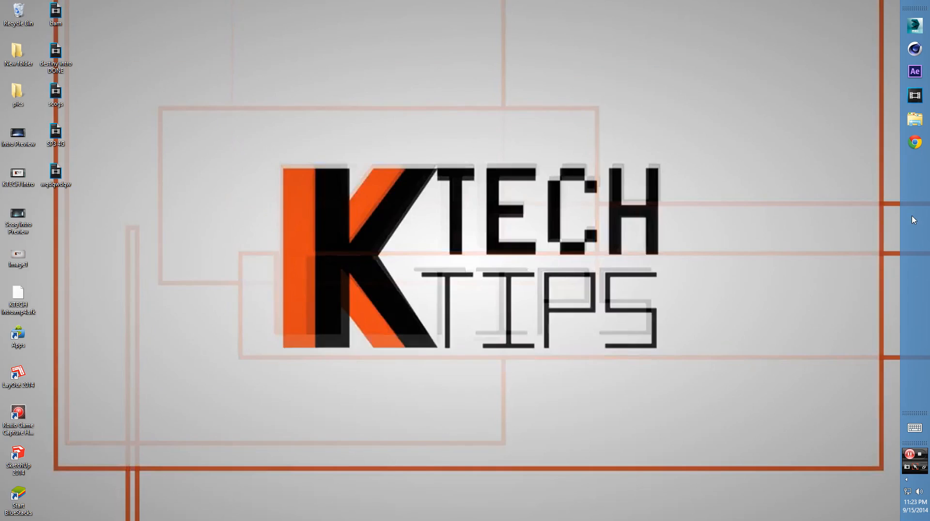
right_click(914, 219)
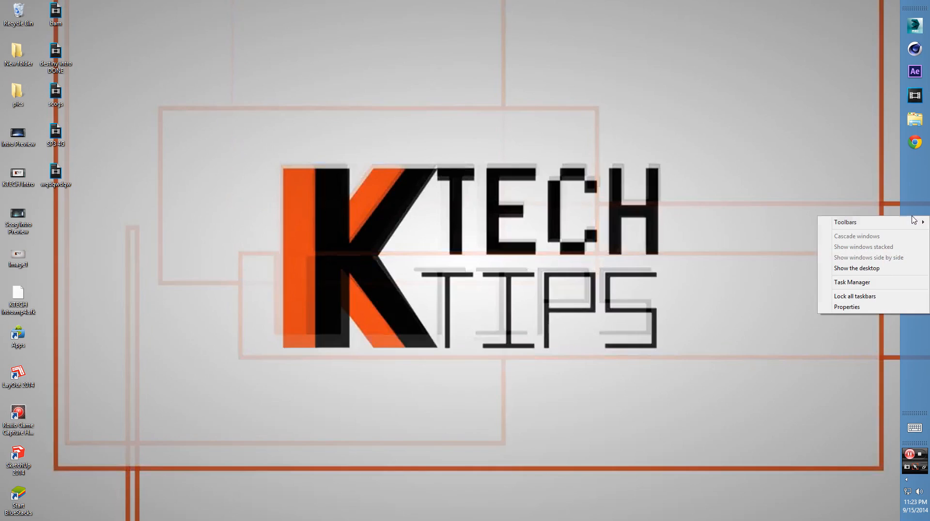
mouse_move(879, 282)
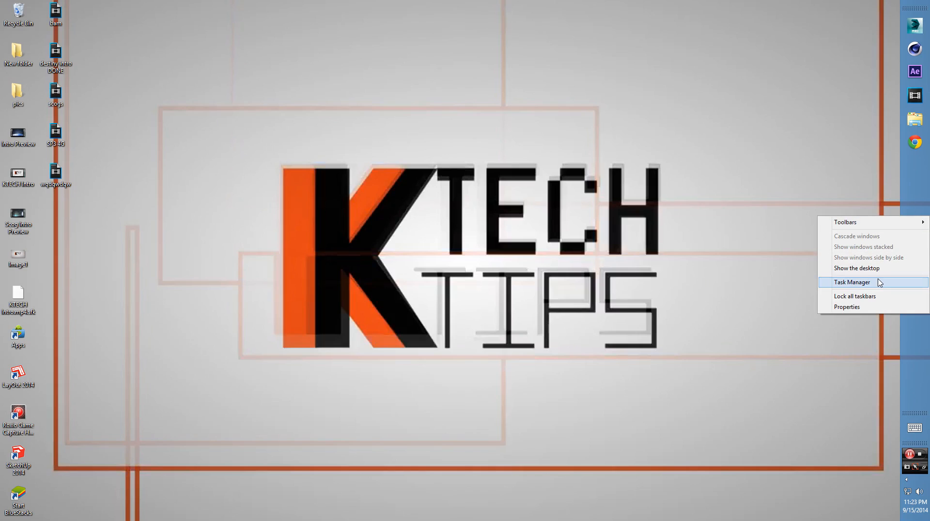
mouse_move(915, 180)
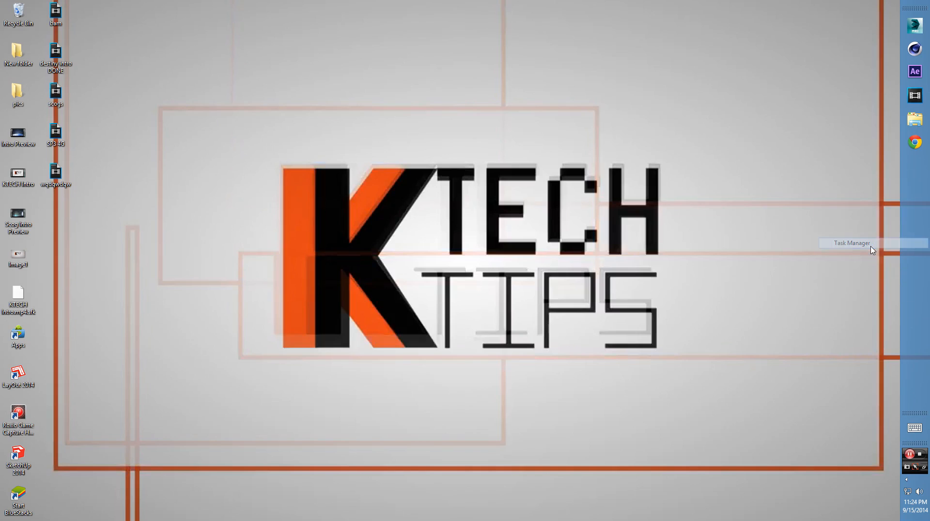
left_click(853, 242)
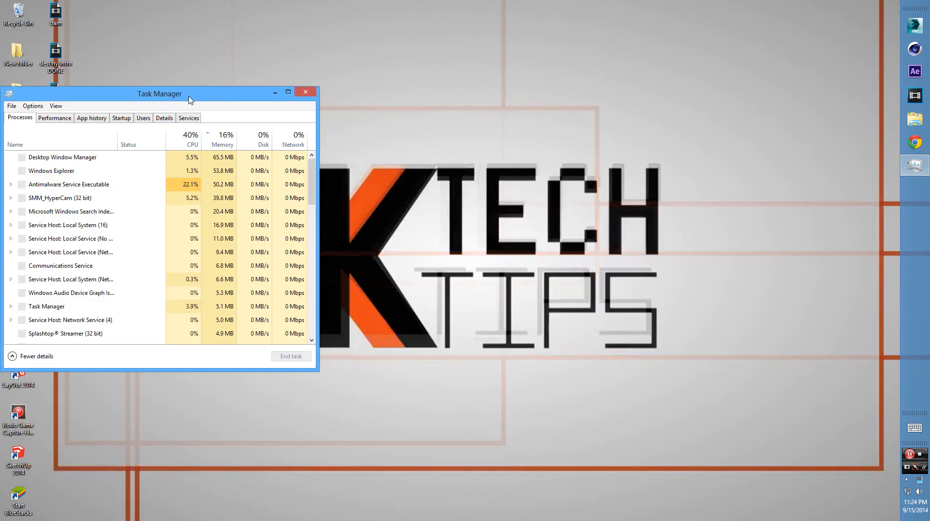
left_click_drag(159, 93, 328, 96)
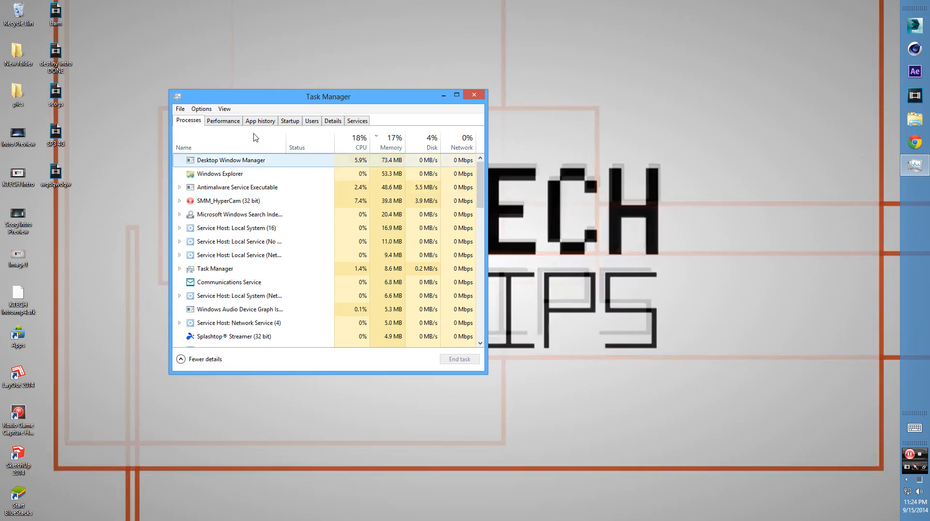
left_click(223, 120)
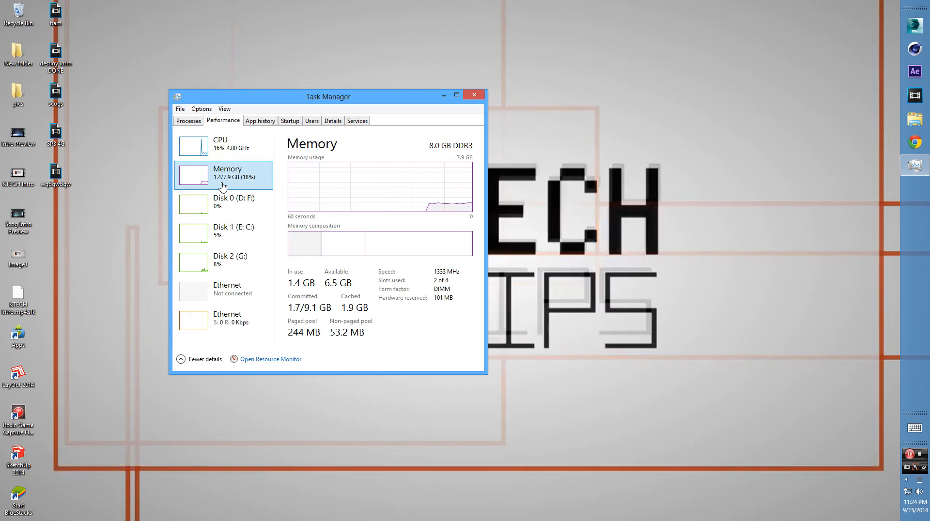
left_click(187, 120)
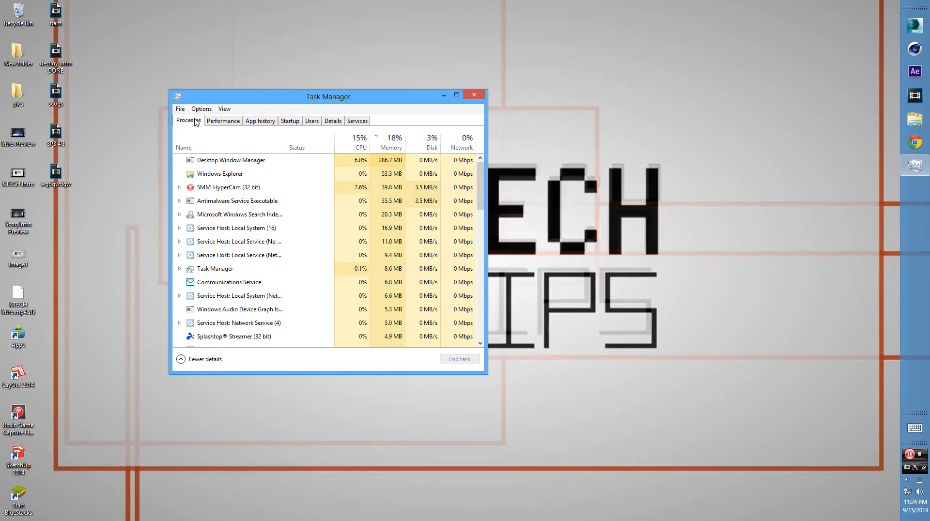
left_click(205, 359)
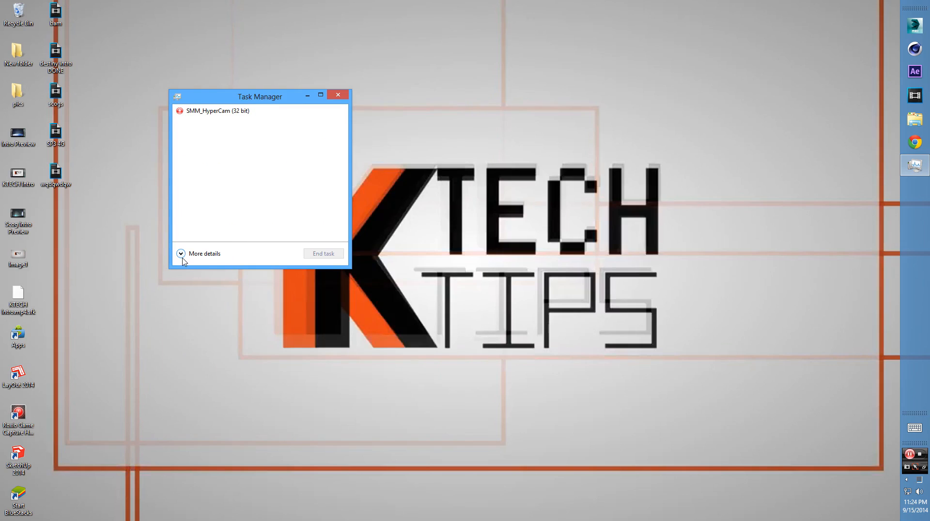
left_click(205, 253)
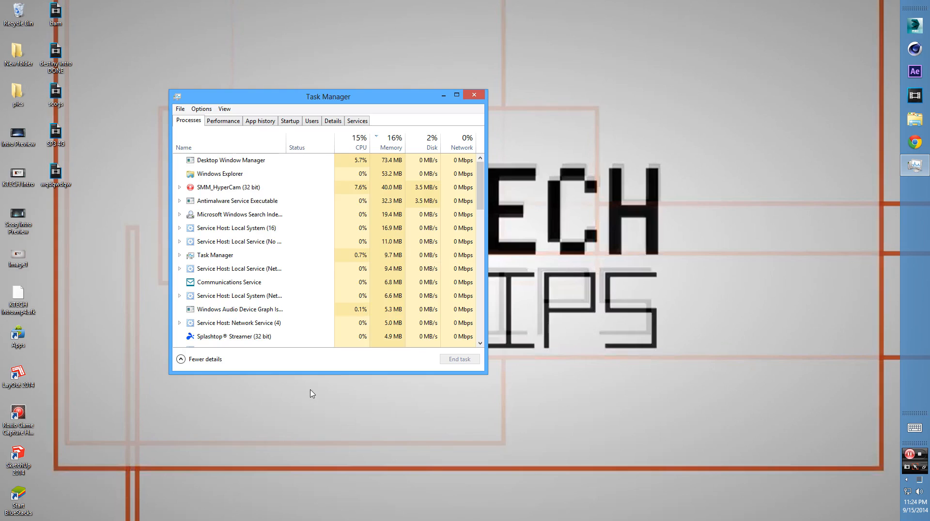
left_click(395, 141)
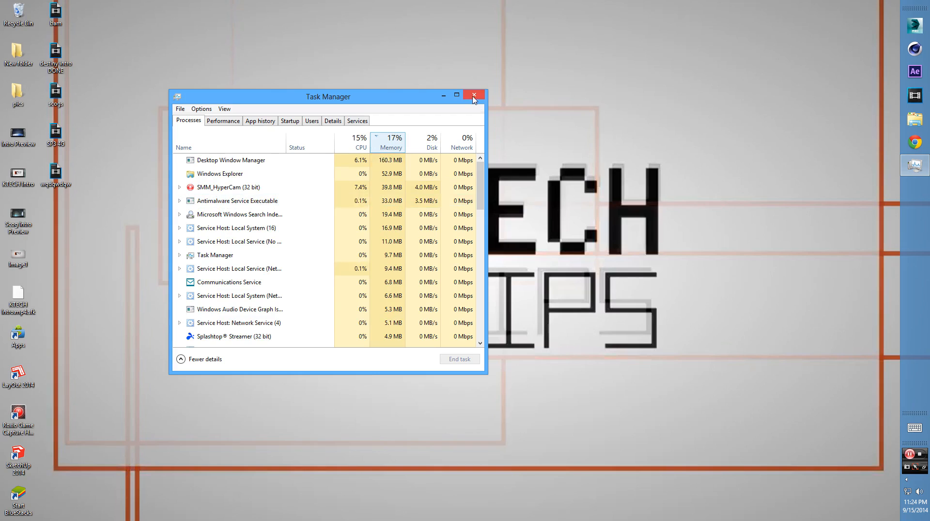
left_click(474, 96)
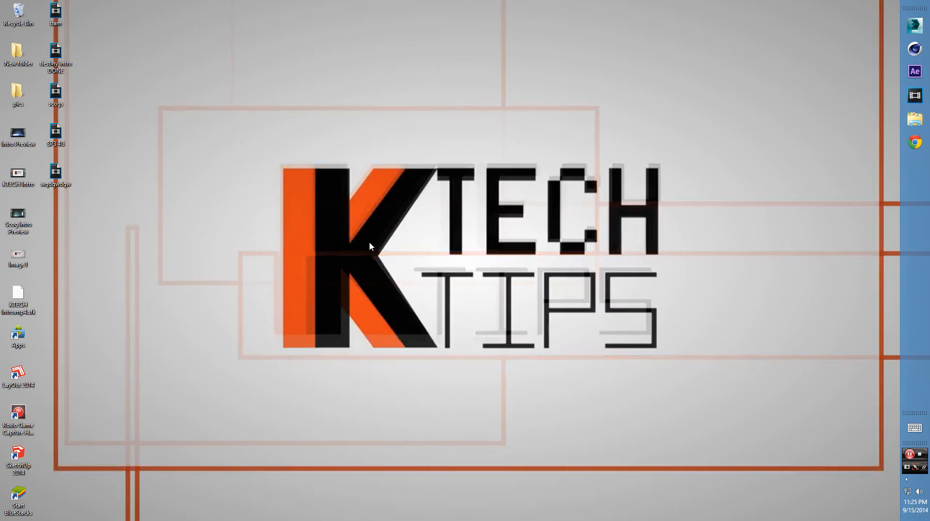
mouse_move(645, 347)
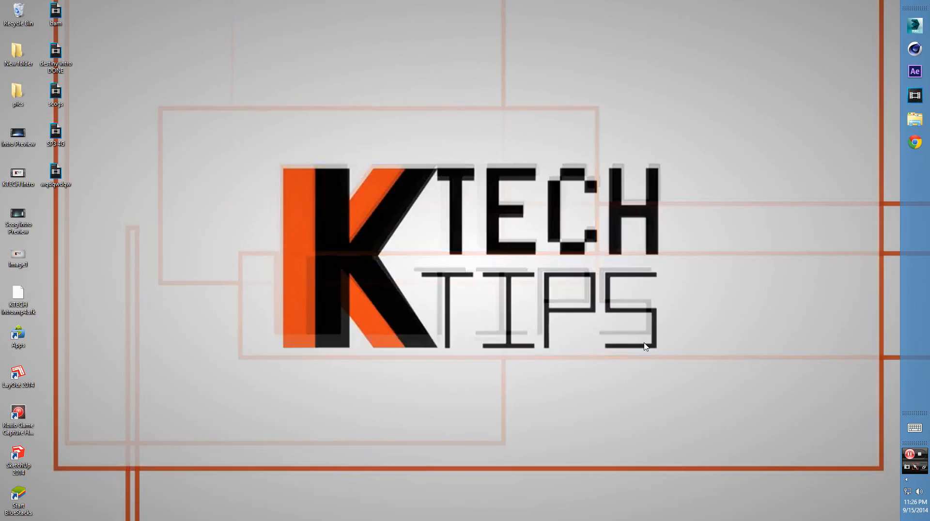
mouse_move(447, 291)
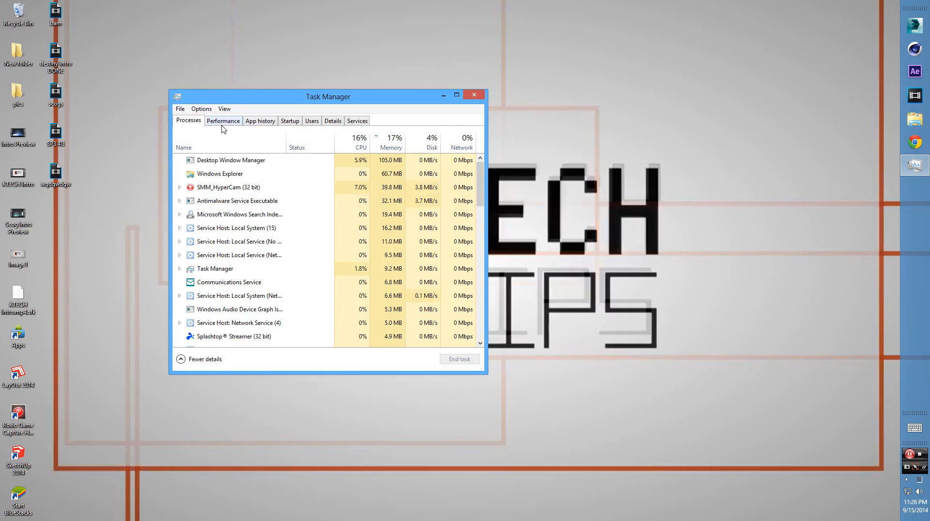
- View the Performance graphs and show CPU utilization for the AMD FX-8350
left_click(223, 120)
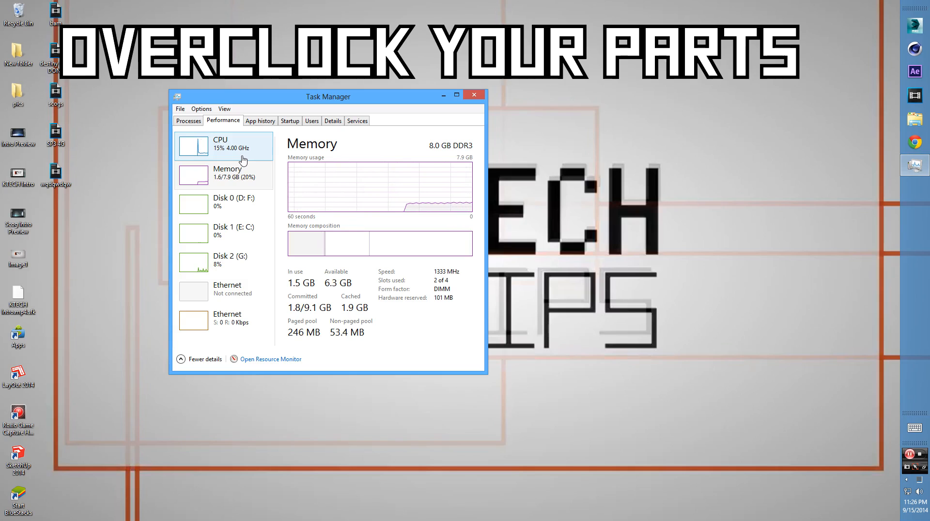
mouse_move(456, 230)
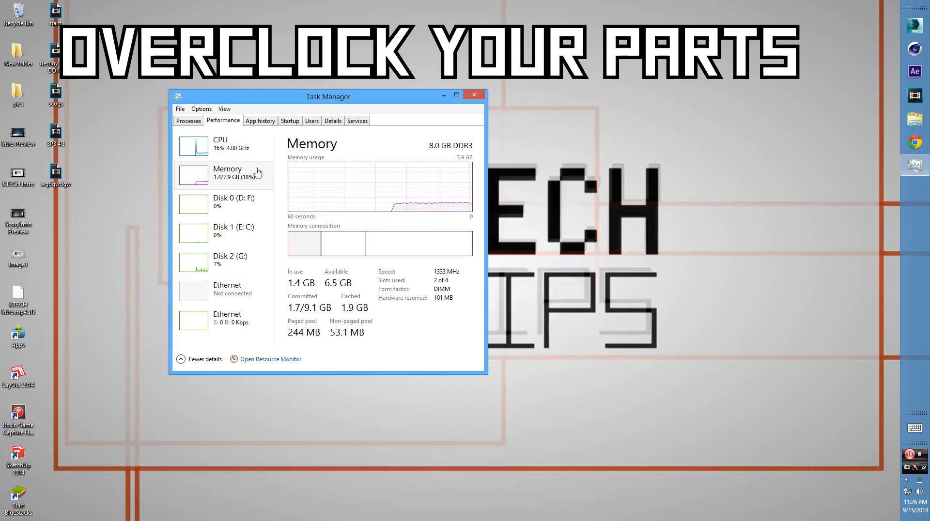
left_click(220, 143)
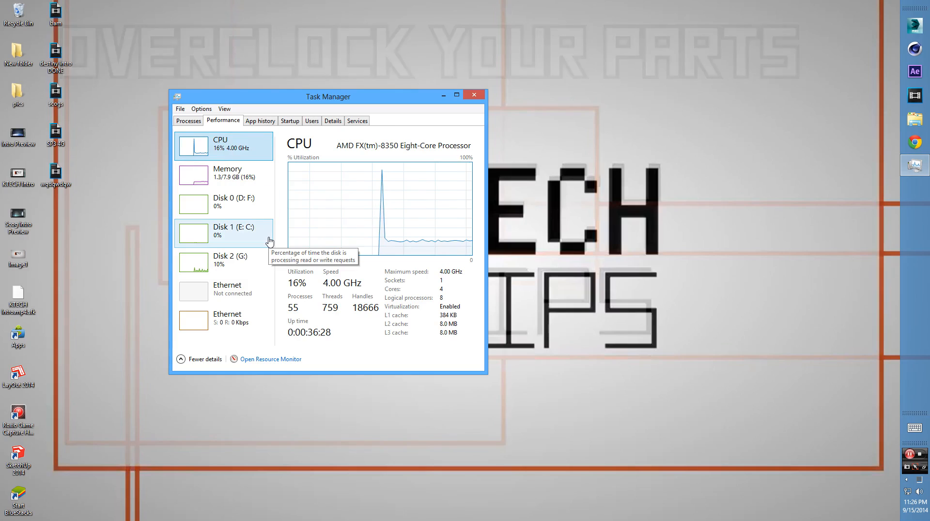
mouse_move(238, 157)
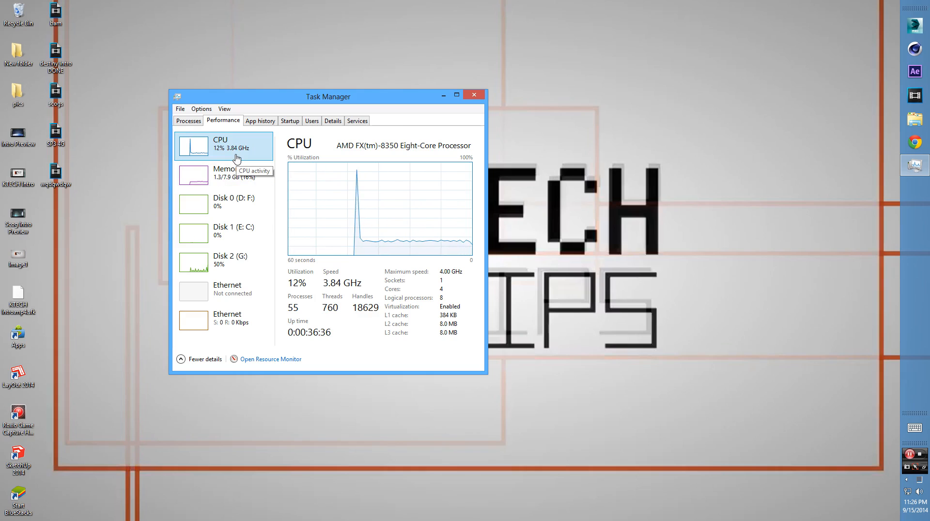
mouse_move(246, 303)
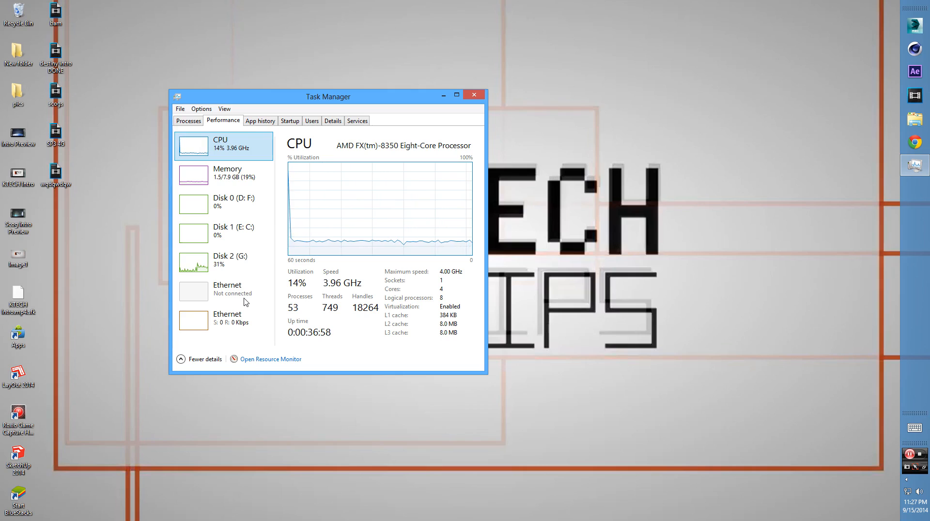
mouse_move(243, 176)
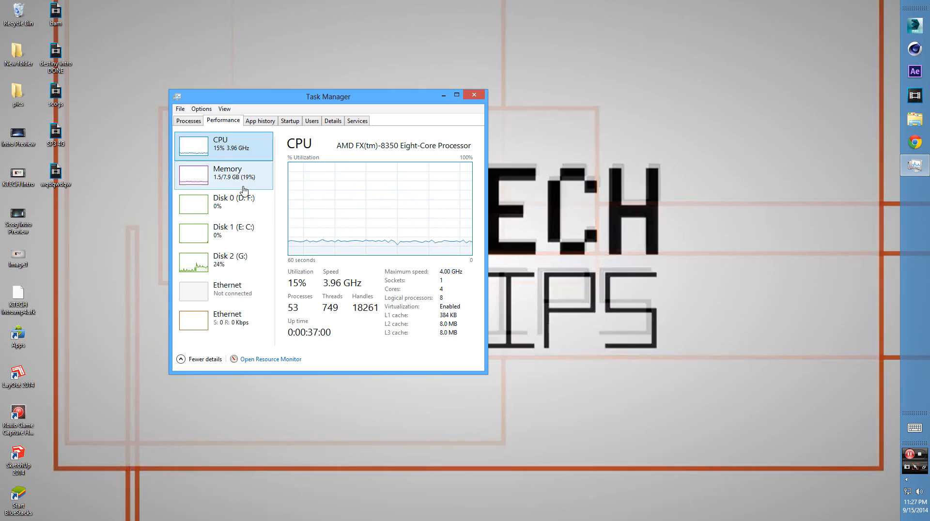